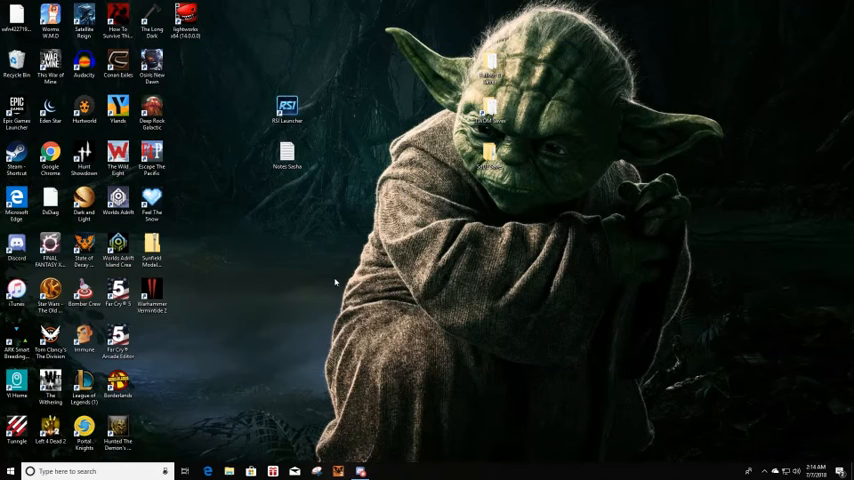
mouse_move(232, 262)
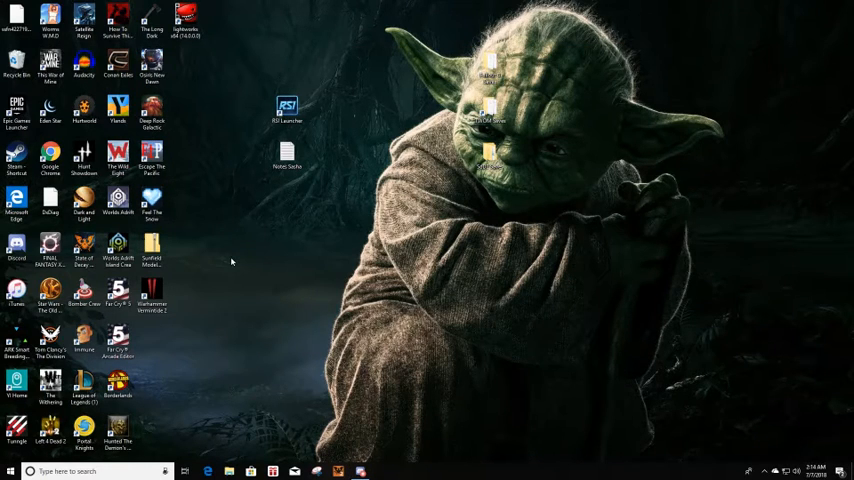